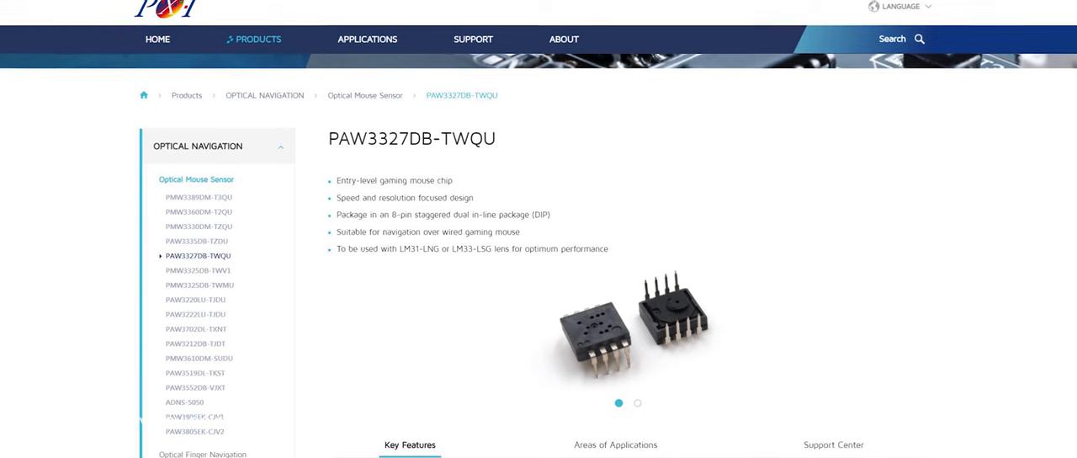
{"action": "scroll", "scroll_direction": "down", "scroll_amount": 3}
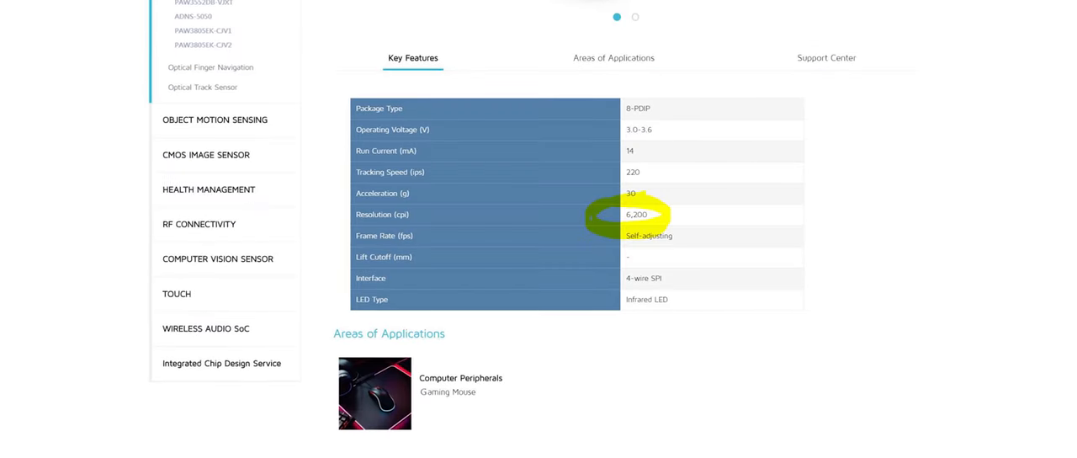